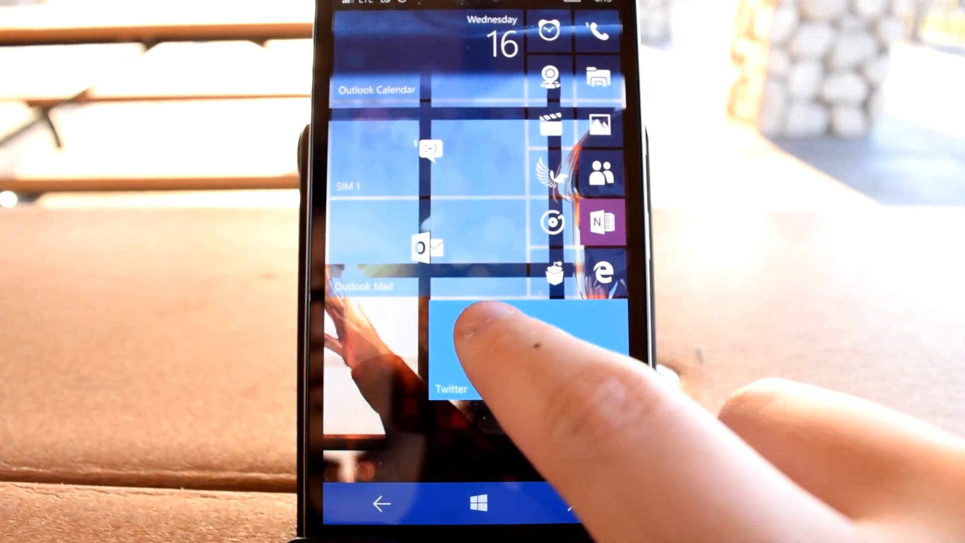
# Step: Launch Twitter from its live tile on the Windows 10 Mobile Start screen
pyautogui.click(517, 344)
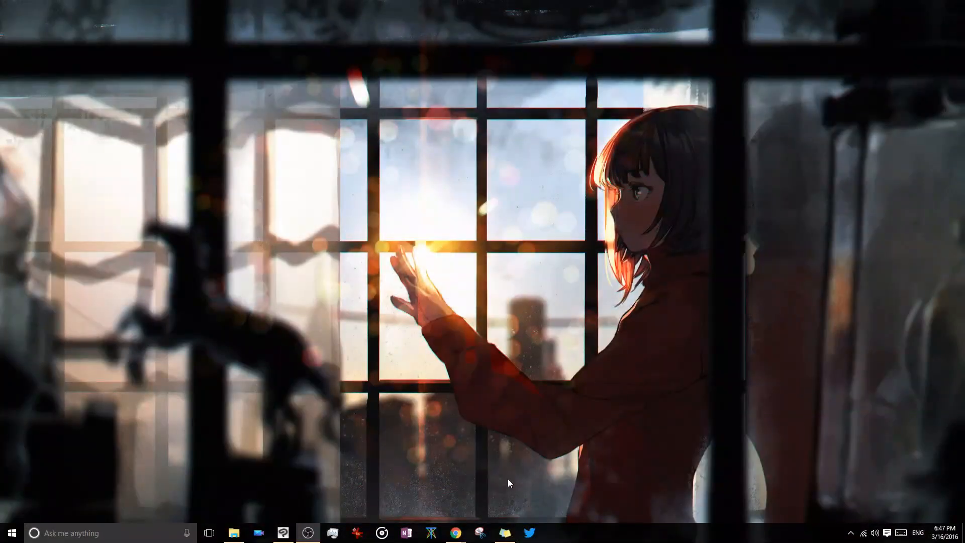
# Step: Open the Twitter desktop app, go to account settings, and show Personalization's light/dark theme options
pyautogui.click(529, 532)
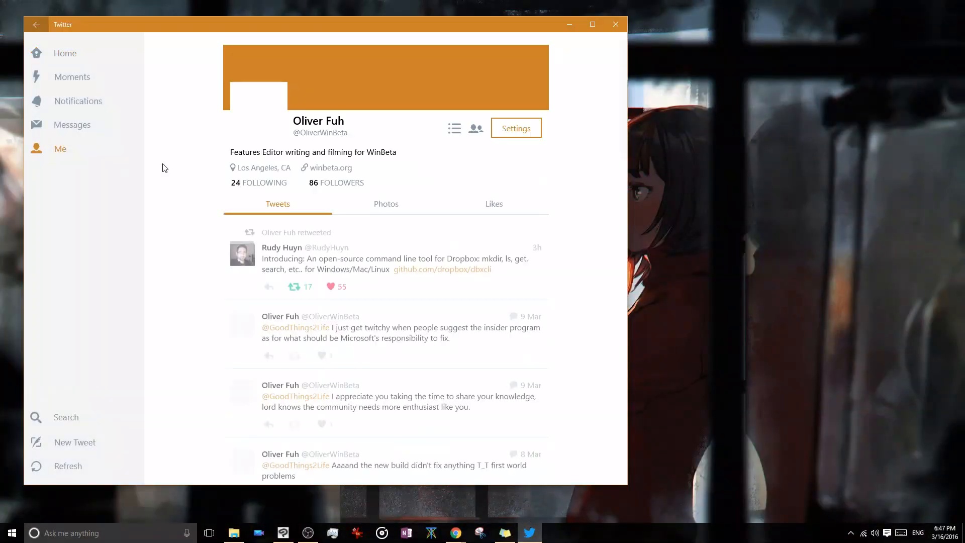
pyautogui.click(515, 128)
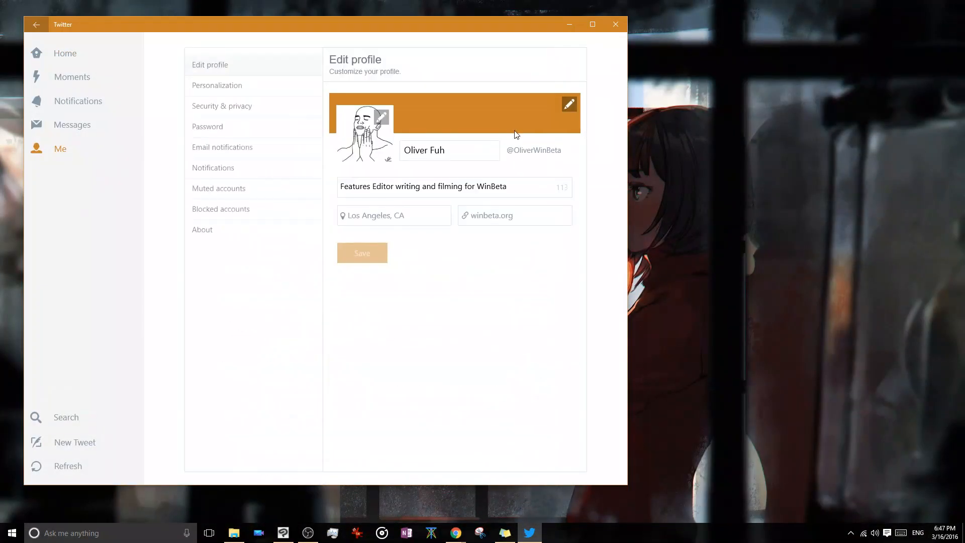
pyautogui.click(217, 85)
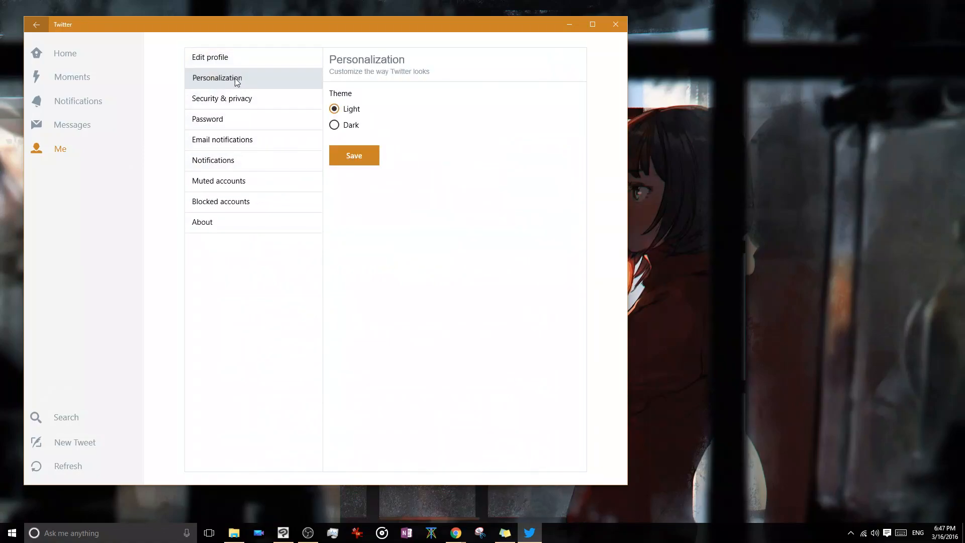
pyautogui.click(354, 155)
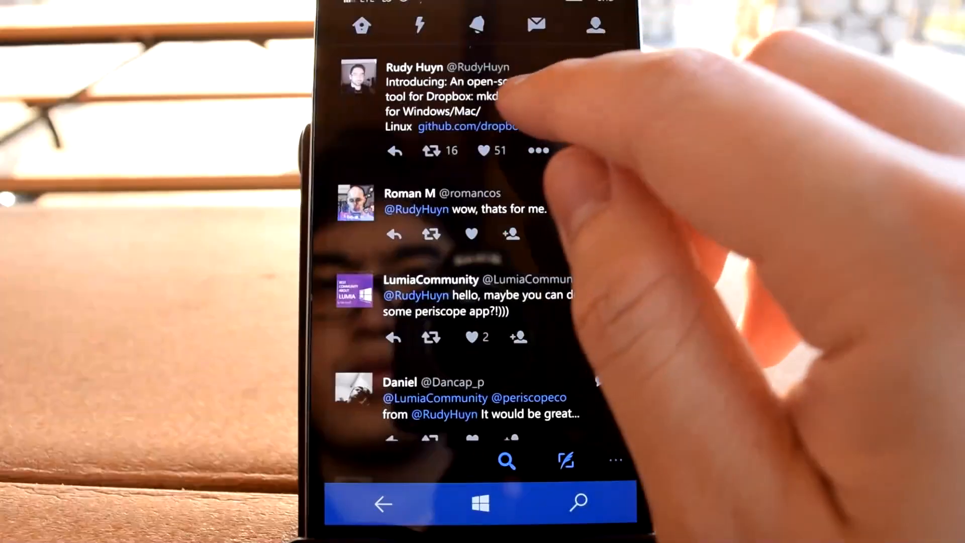
# Step: Like the top tweet about the open-source Dropbox command line tool
pyautogui.click(484, 150)
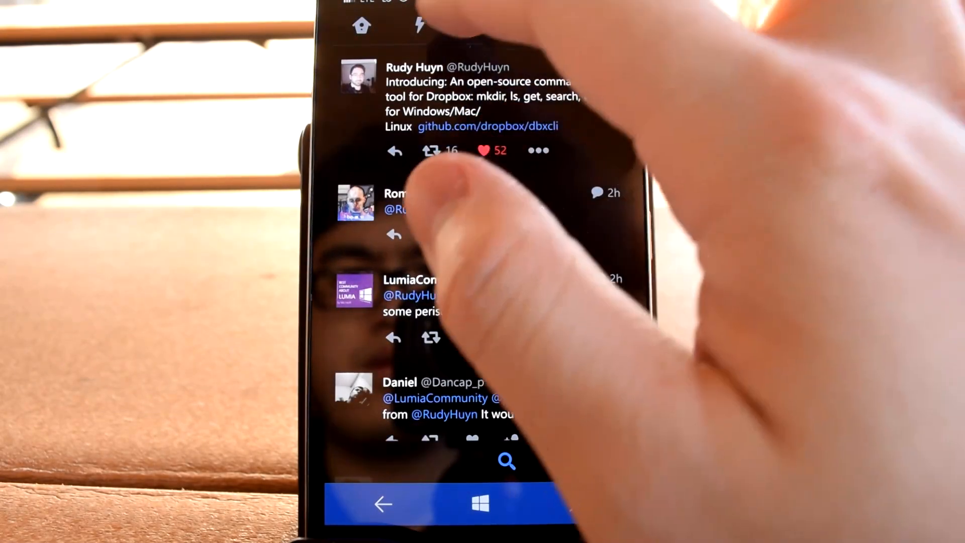
pyautogui.click(537, 150)
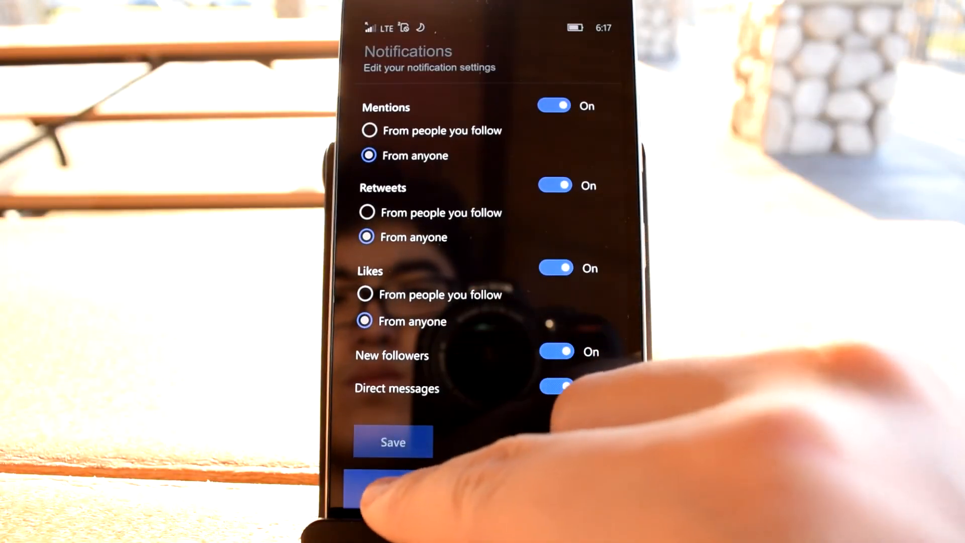
# Step: Go back from Notifications settings to the main Twitter settings list
pyautogui.click(397, 488)
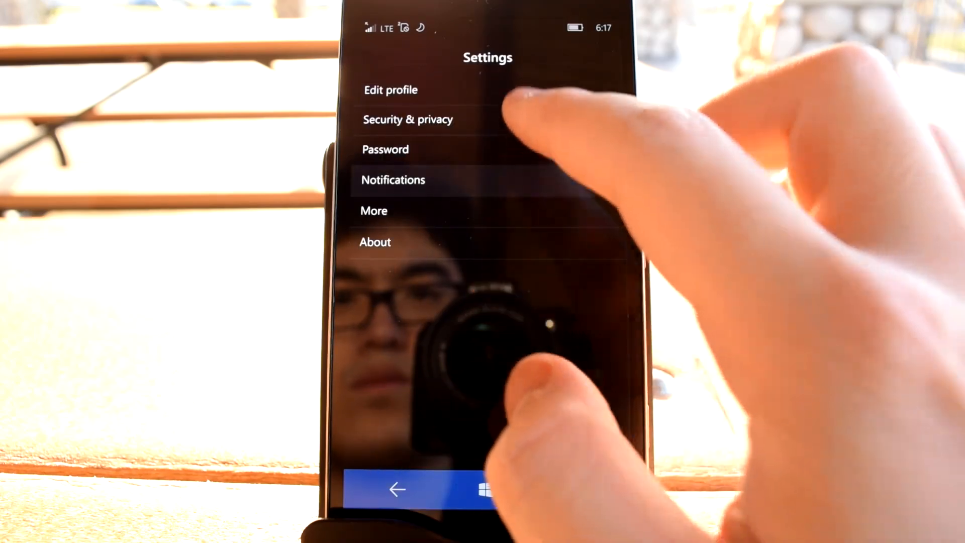